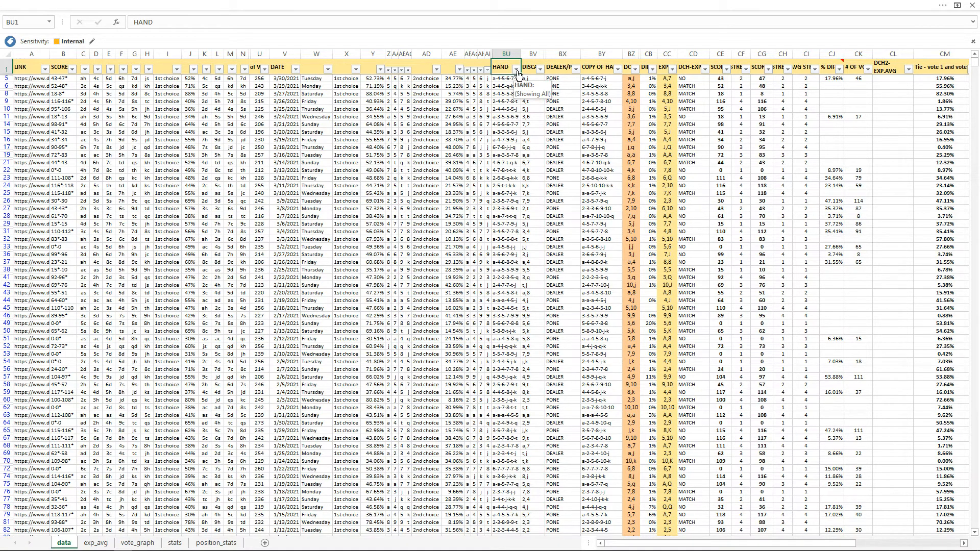
Step: Inspect the HAND column filter, view the vote_graph sheet, then switch to the PowerPoint slides
left_click(515, 69)
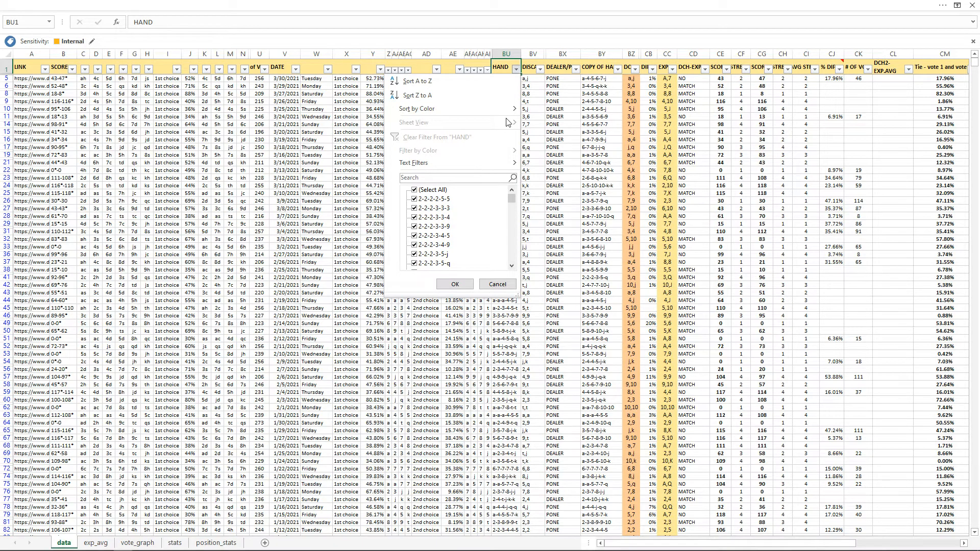
mouse_move(513, 181)
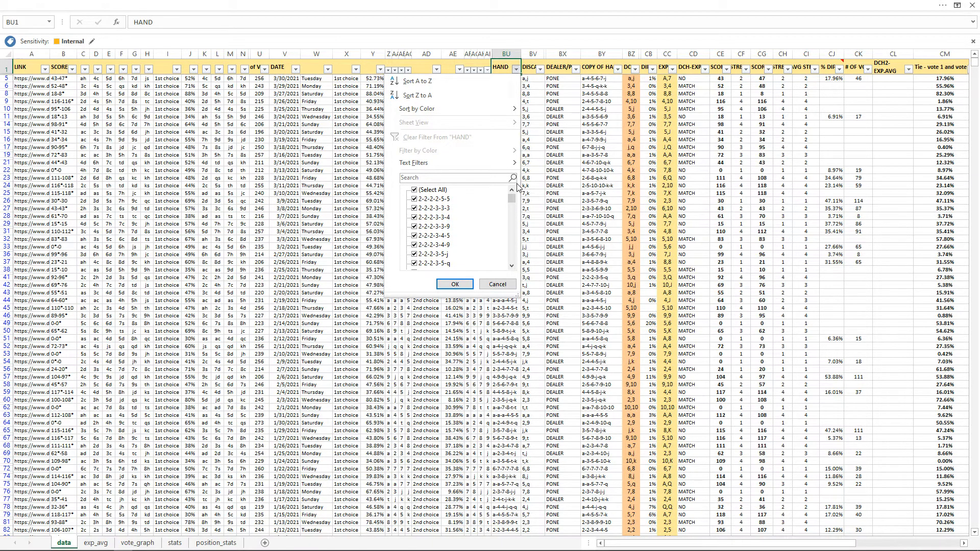
left_click(454, 284)
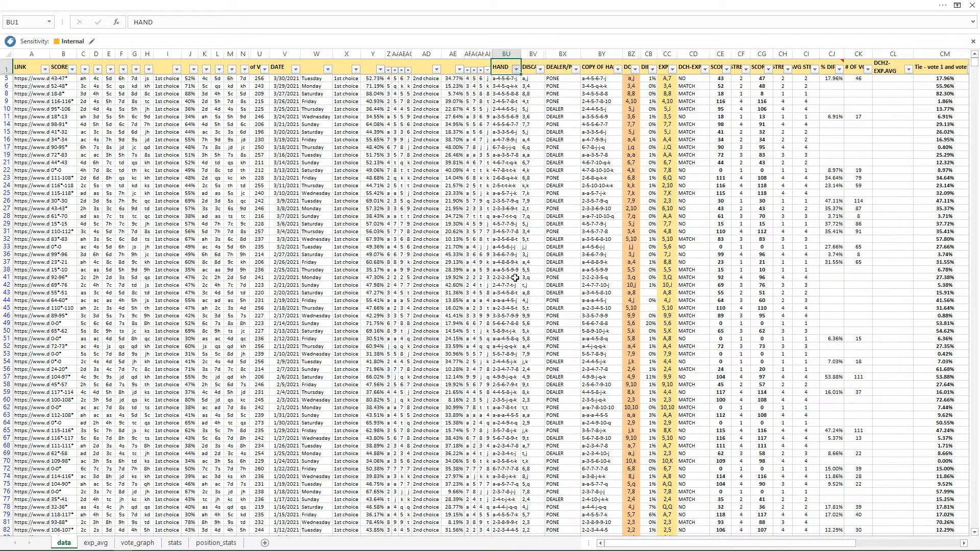
mouse_move(588, 206)
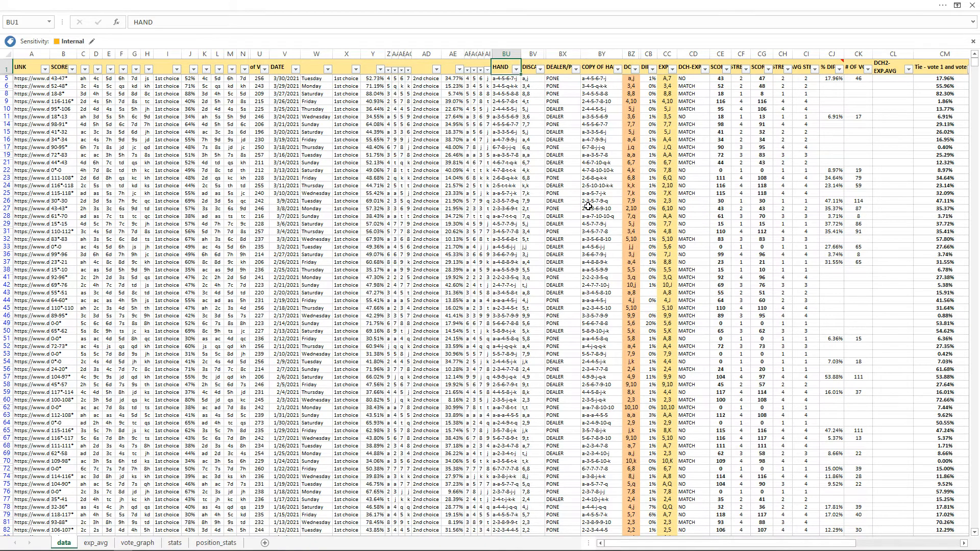
mouse_move(586, 206)
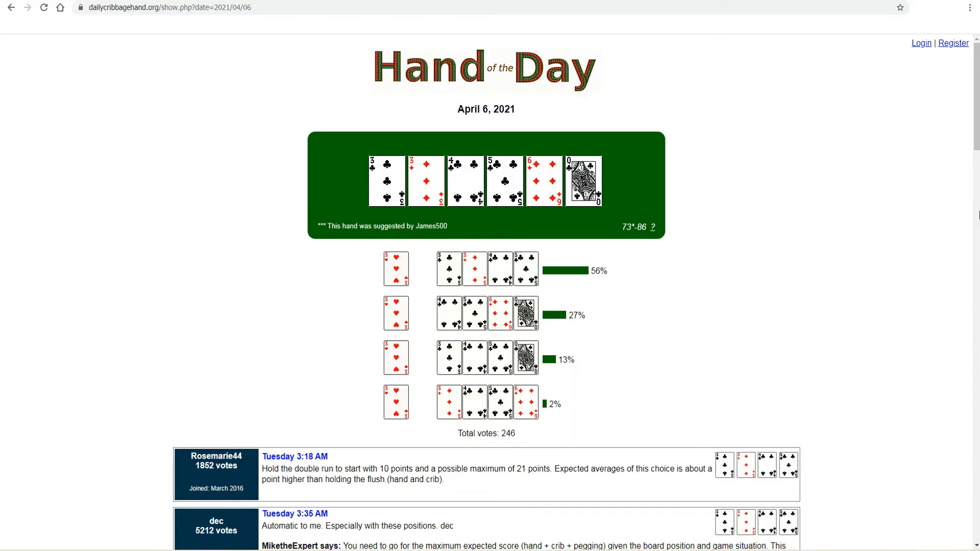
key("alt+tab")
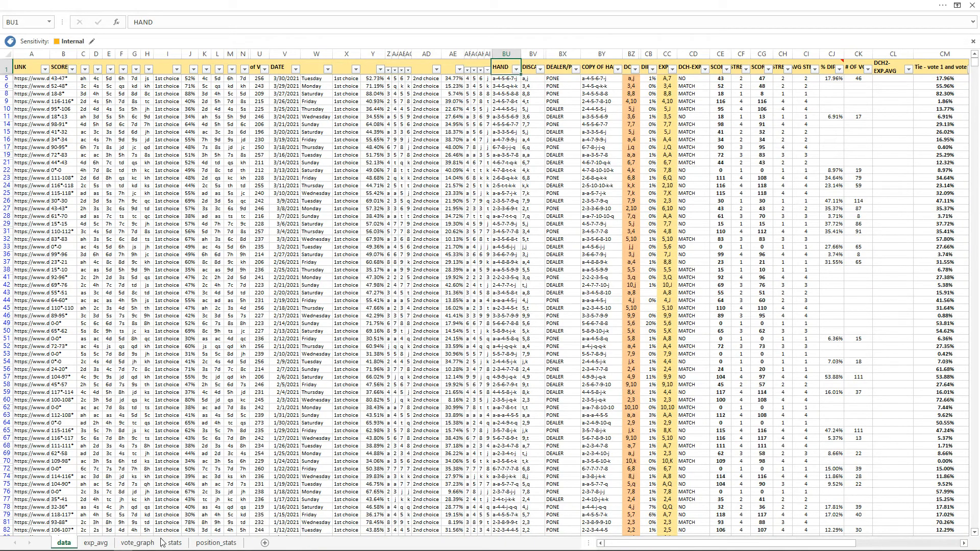
left_click(137, 543)
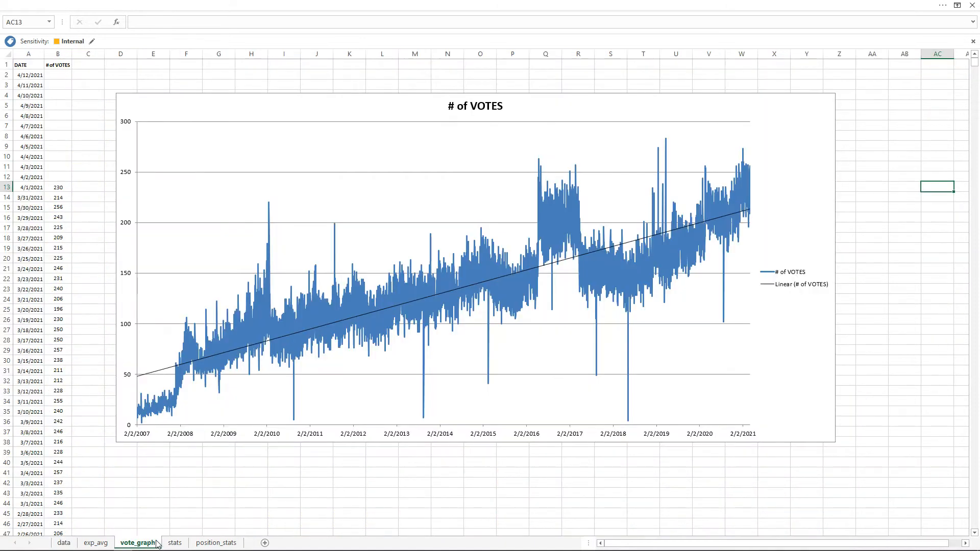
mouse_move(184, 368)
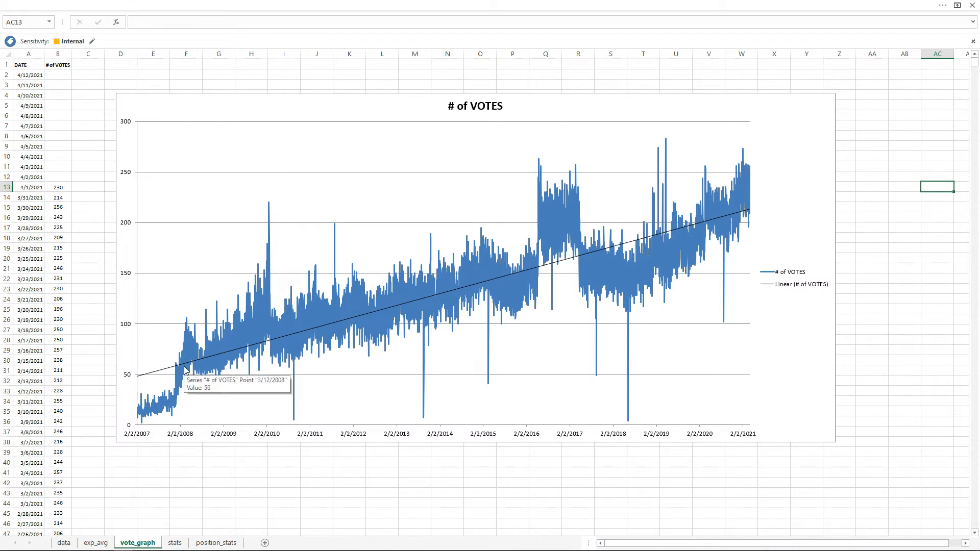
mouse_move(83, 300)
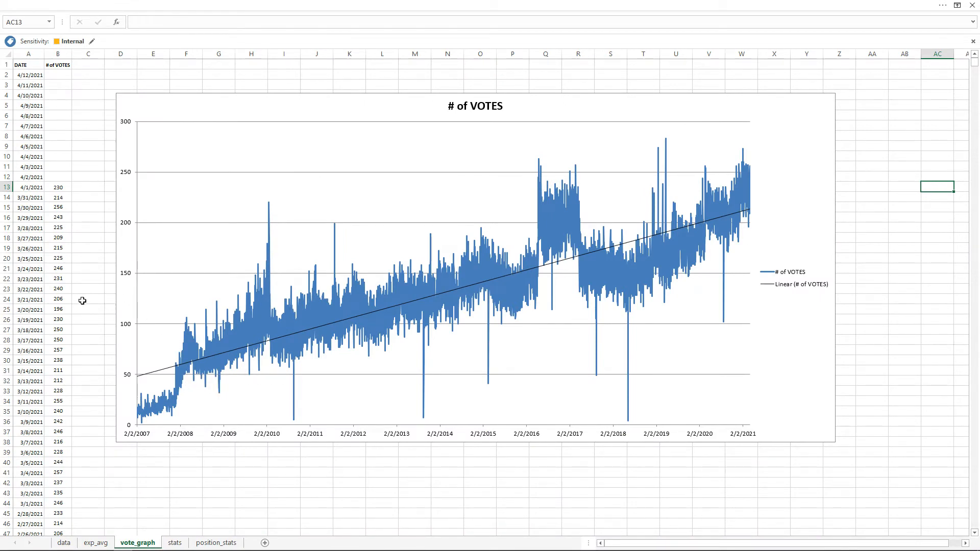
mouse_move(945, 288)
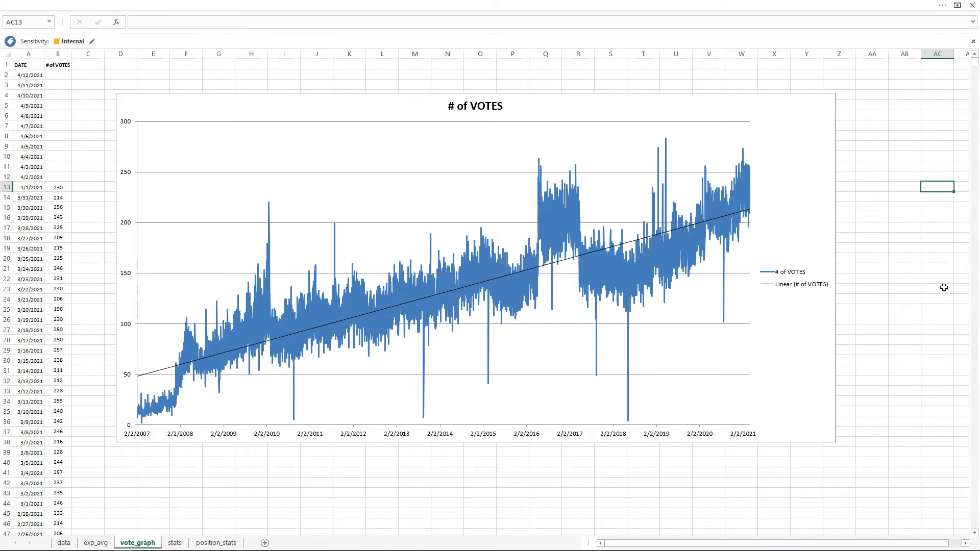
mouse_move(741, 190)
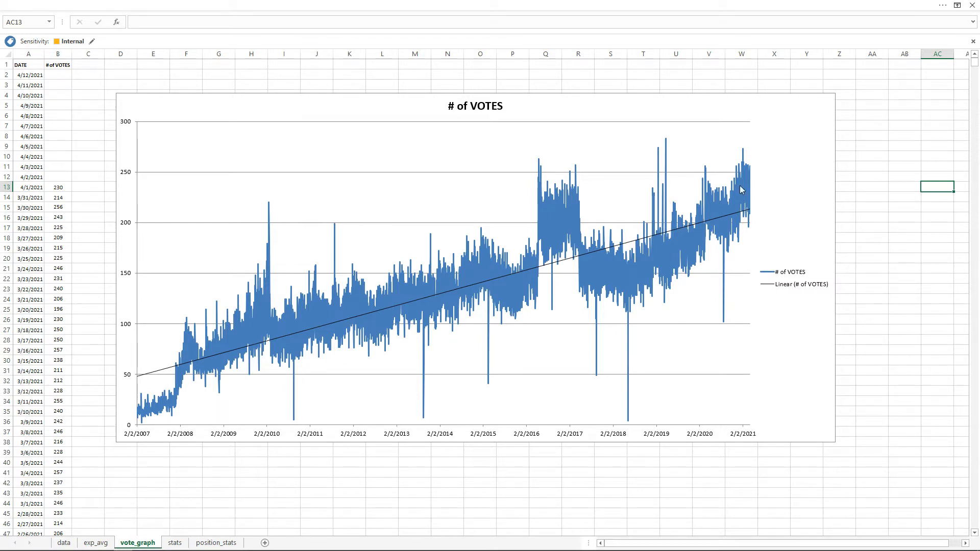
mouse_move(738, 164)
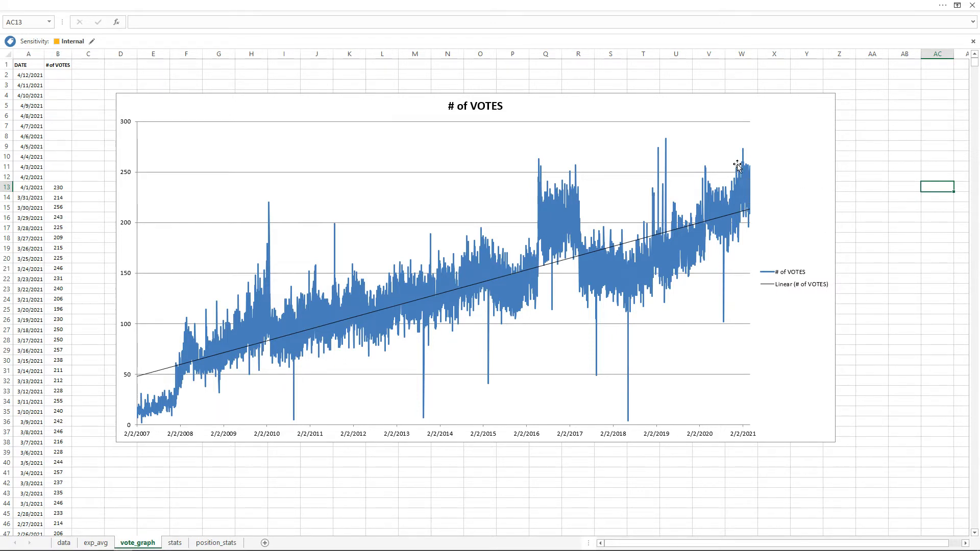
mouse_move(741, 172)
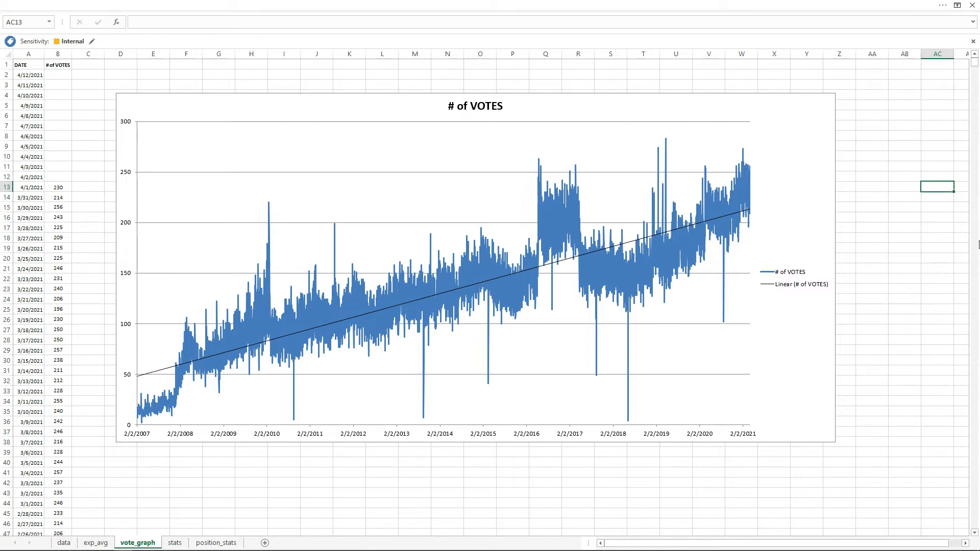
key("alt+tab")
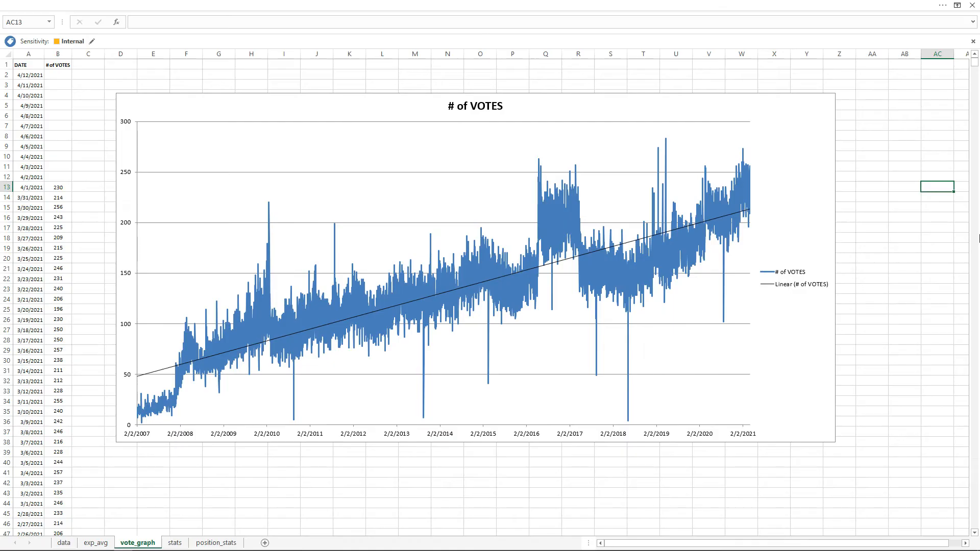
left_click(63, 543)
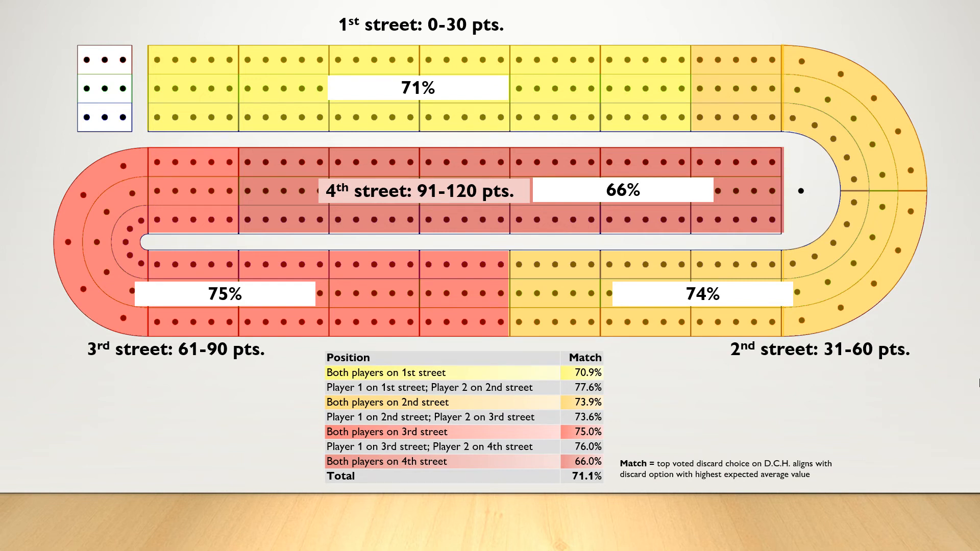
Step: Advance one slide to the Takeaways point on maximizing your score early
key("Right")
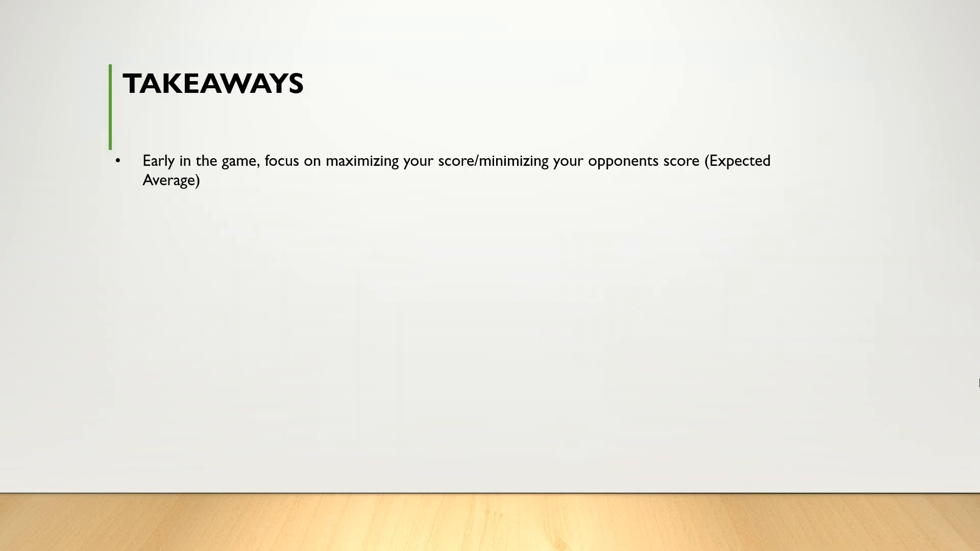